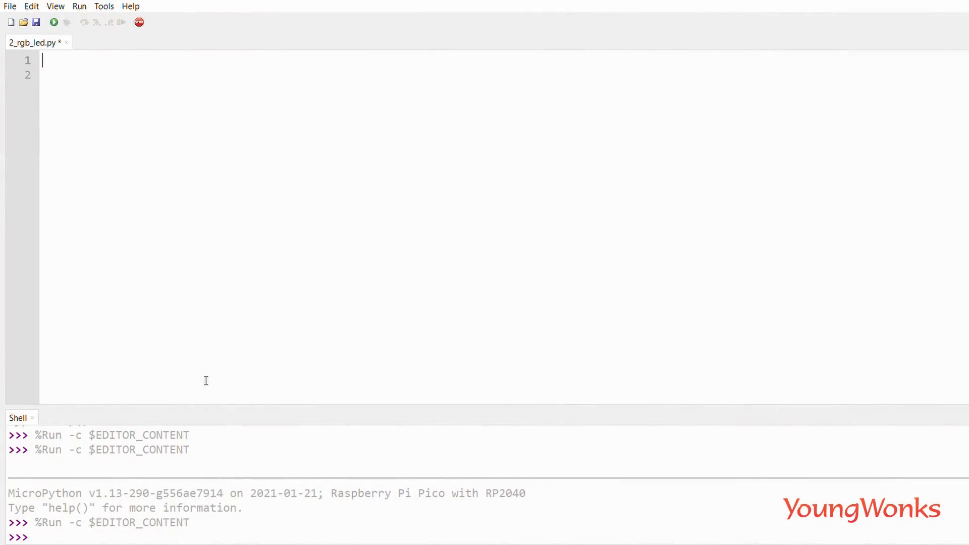
# Step: Write 'from machine import Pin' and 'import utime', then begin the led_r assignment
pyautogui.write('f')
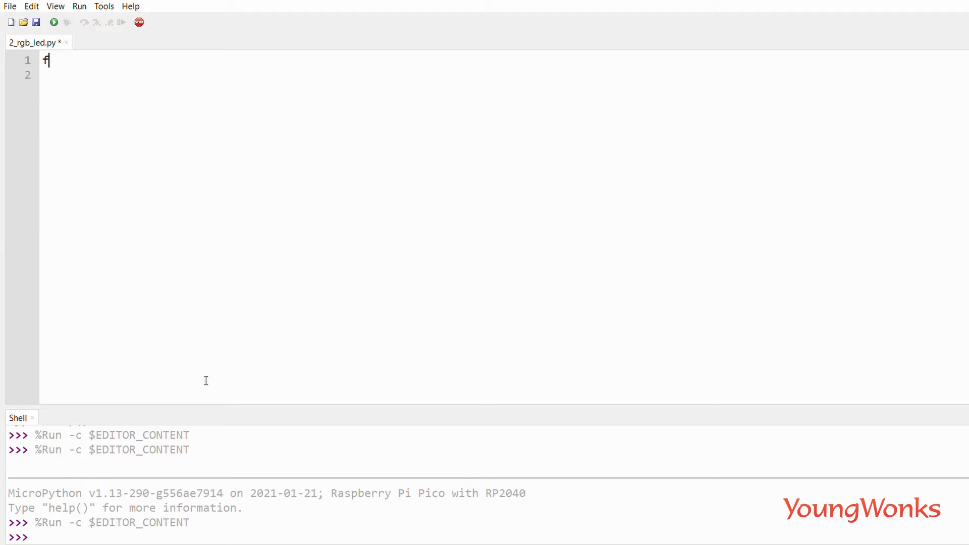
pyautogui.write('rom machine import')
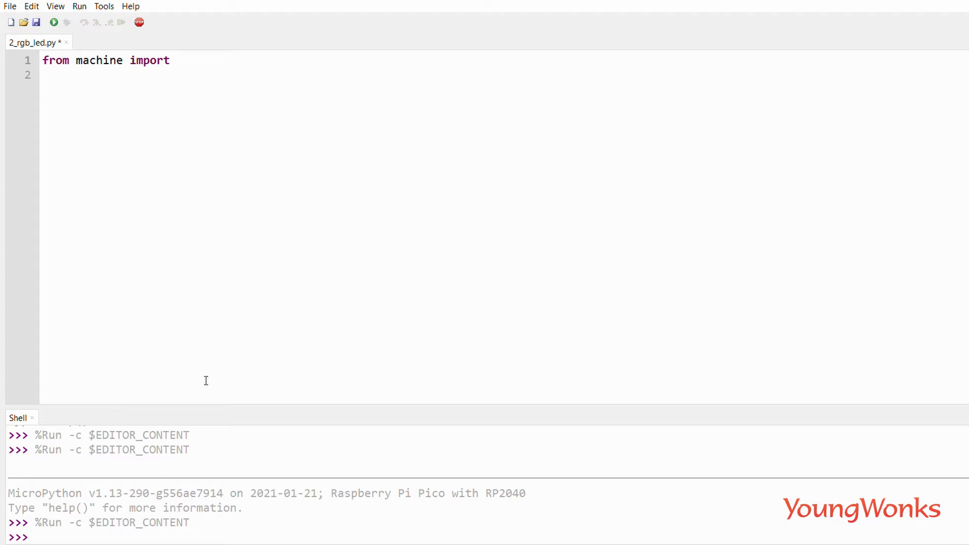
pyautogui.write('Pin')
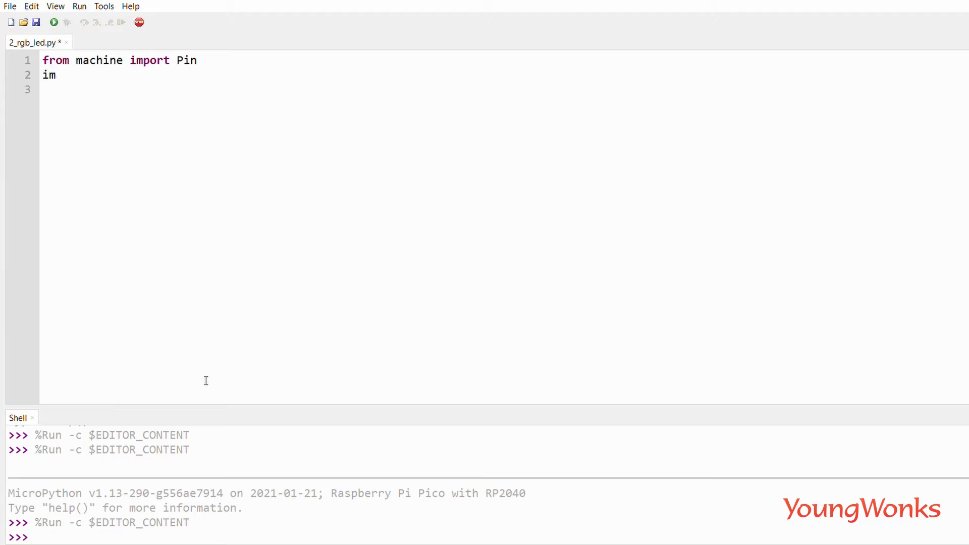
pyautogui.write('port uti')
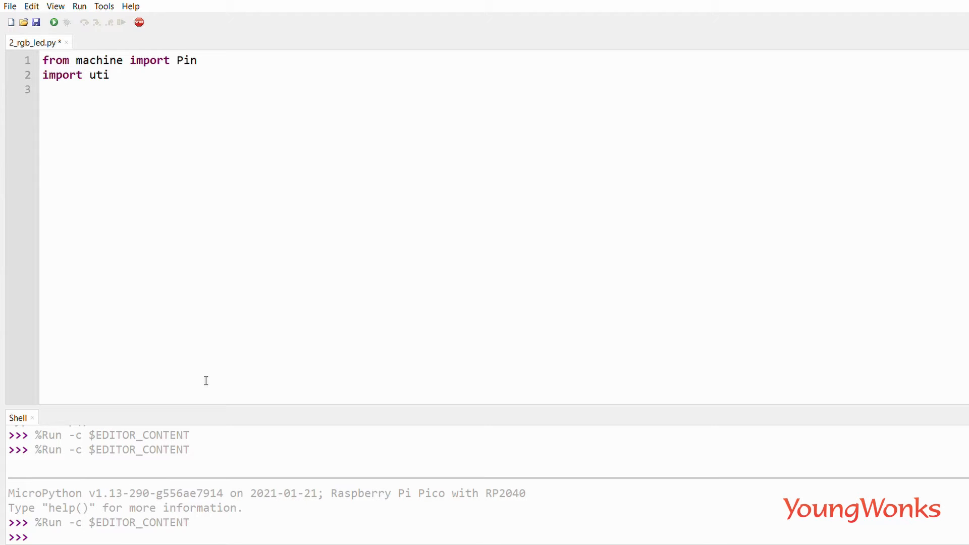
pyautogui.write('me')
pyautogui.write('led_r = Pi')
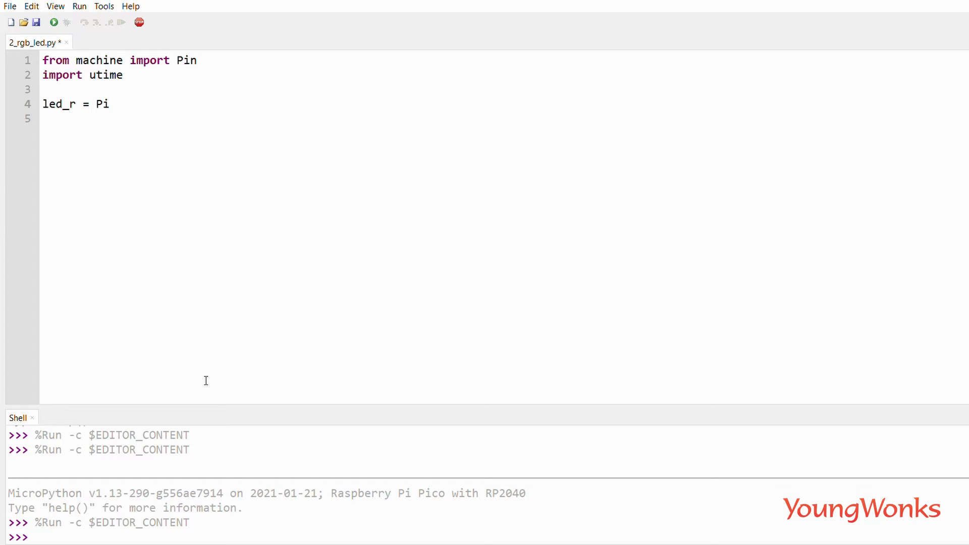
# Step: Define led_r, led_g and led_b as Pin.OUT on pins 16, 17 and 15
pyautogui.write('n(16, Pin.OUT')
pyautogui.write('l')
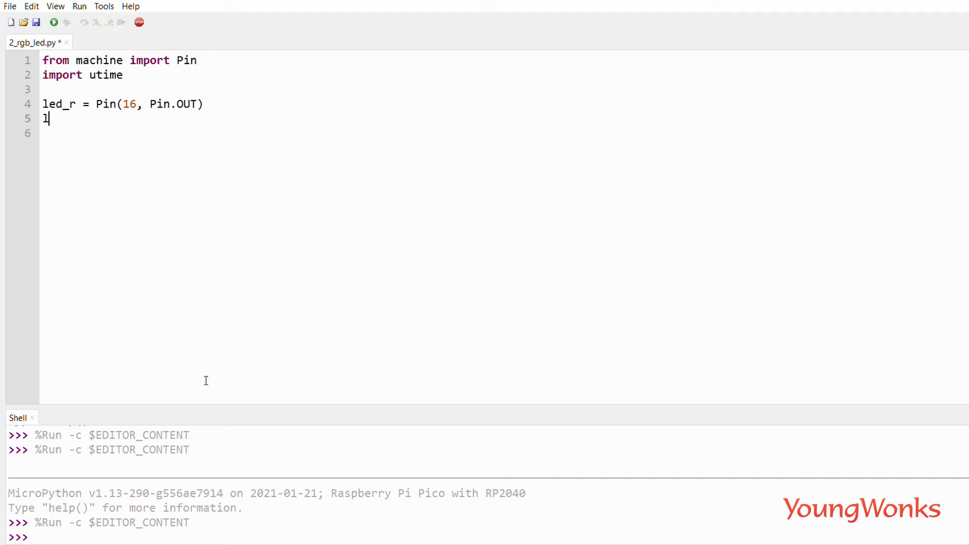
pyautogui.write('ed_g = Pi')
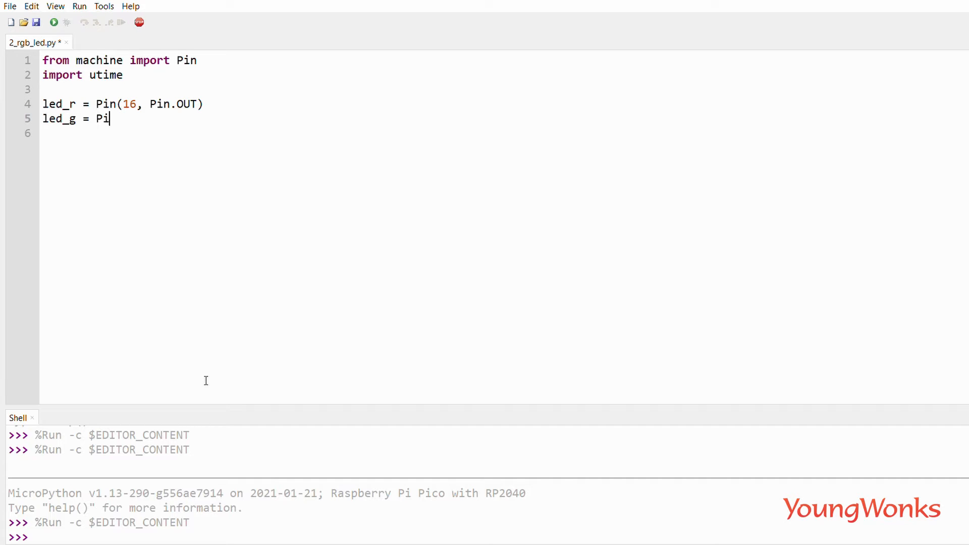
pyautogui.write('n(17, P')
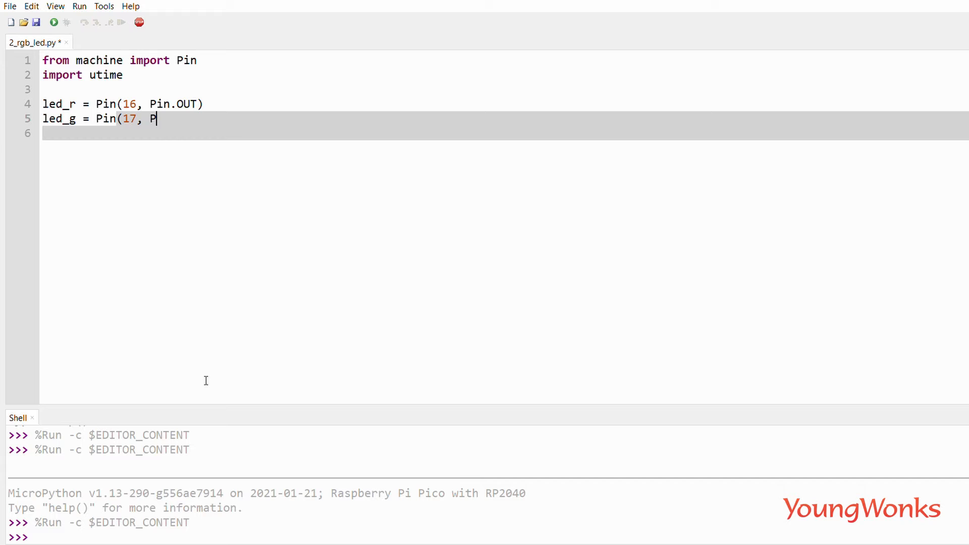
pyautogui.write('in.OUT)')
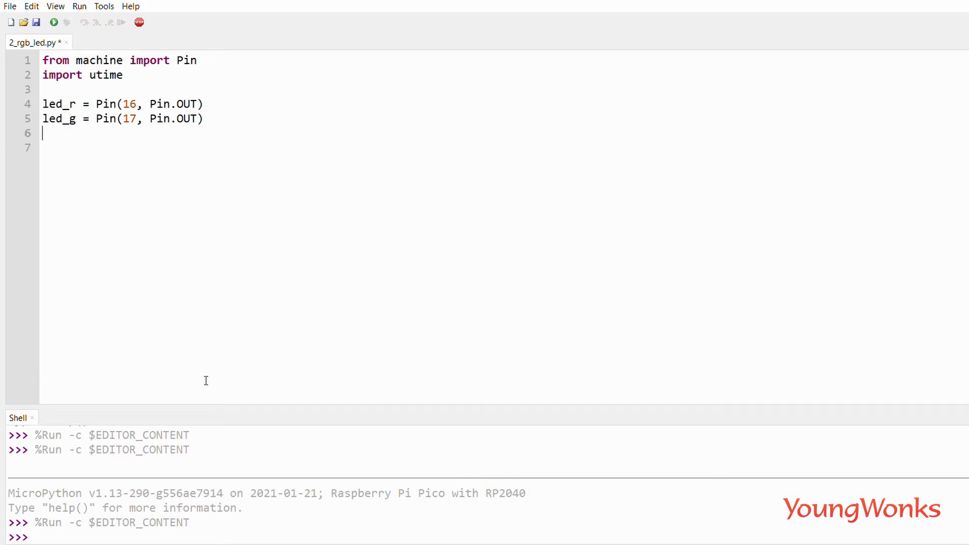
pyautogui.write('led_b =')
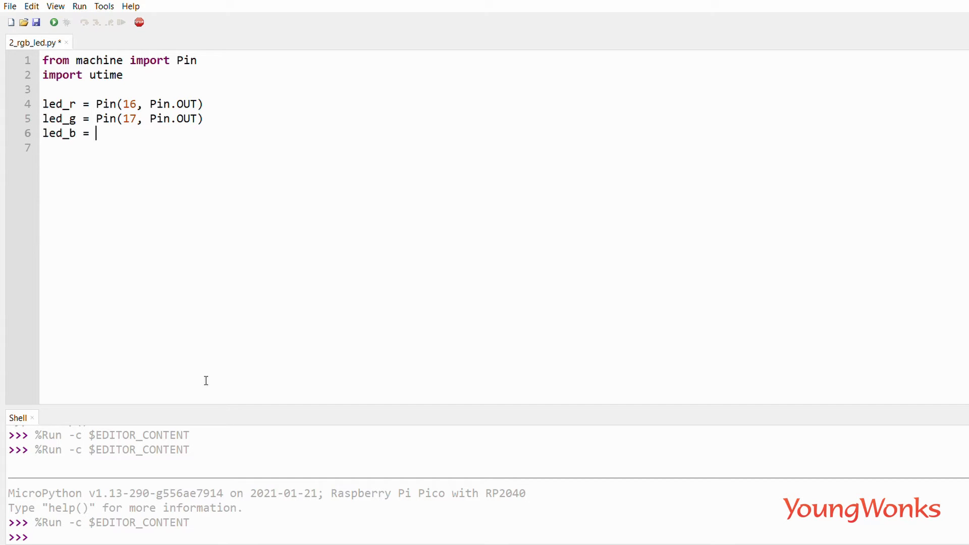
pyautogui.write('Pin(15,')
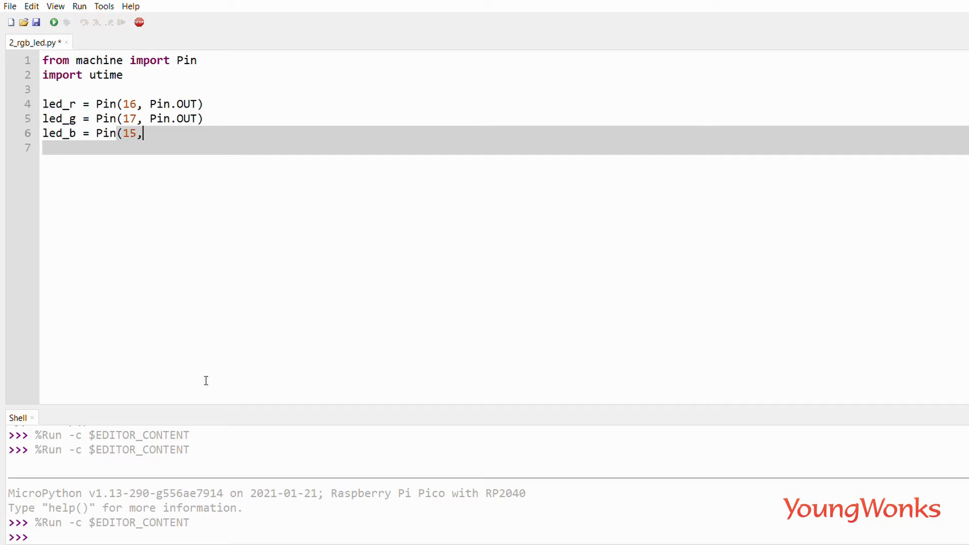
pyautogui.write('Pin.OU')
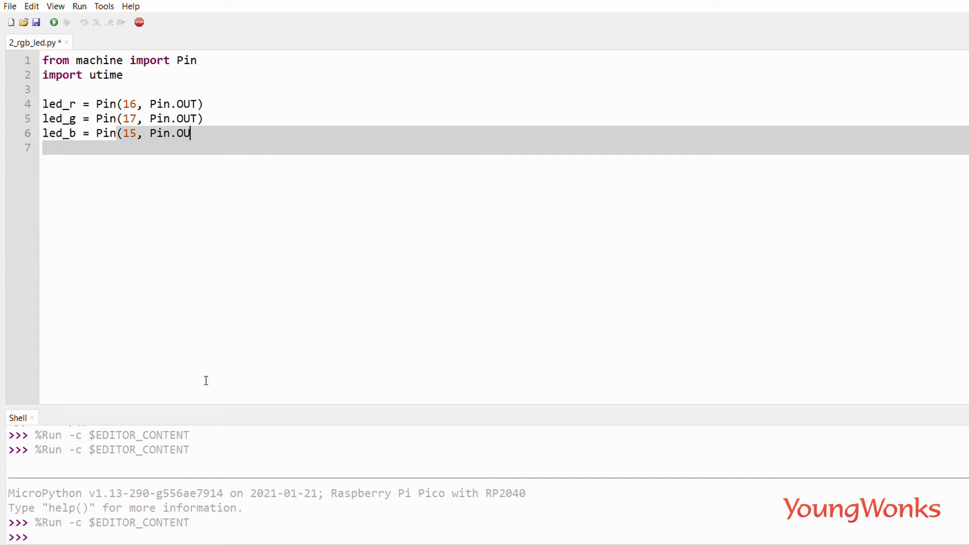
pyautogui.write('T)')
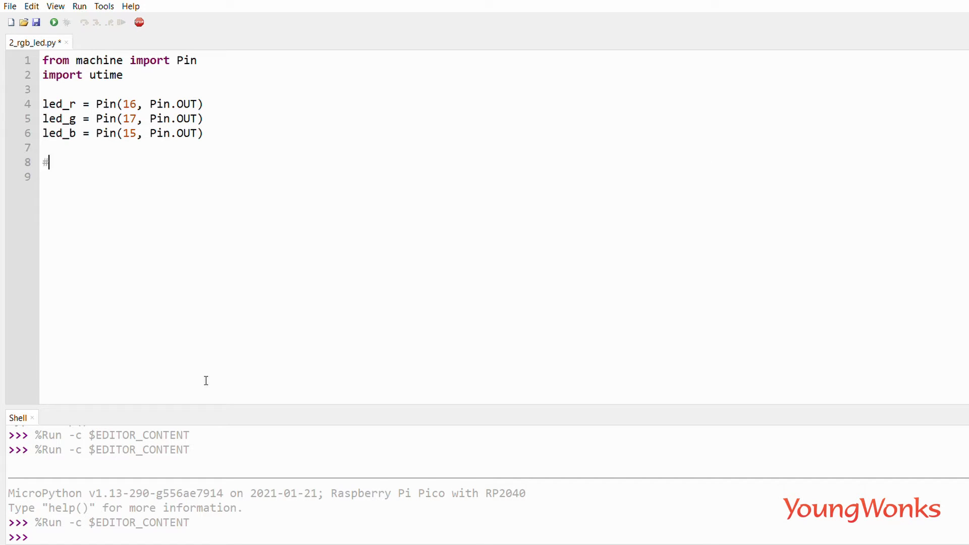
# Step: Write the comment '#Clear Common Anode RGB LED'
pyautogui.write('Clear C')
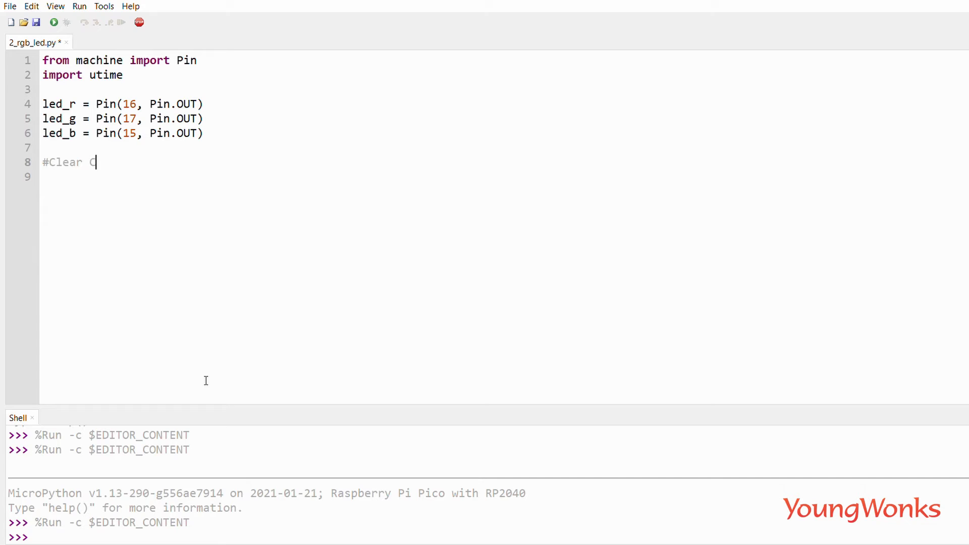
pyautogui.write('ommon A')
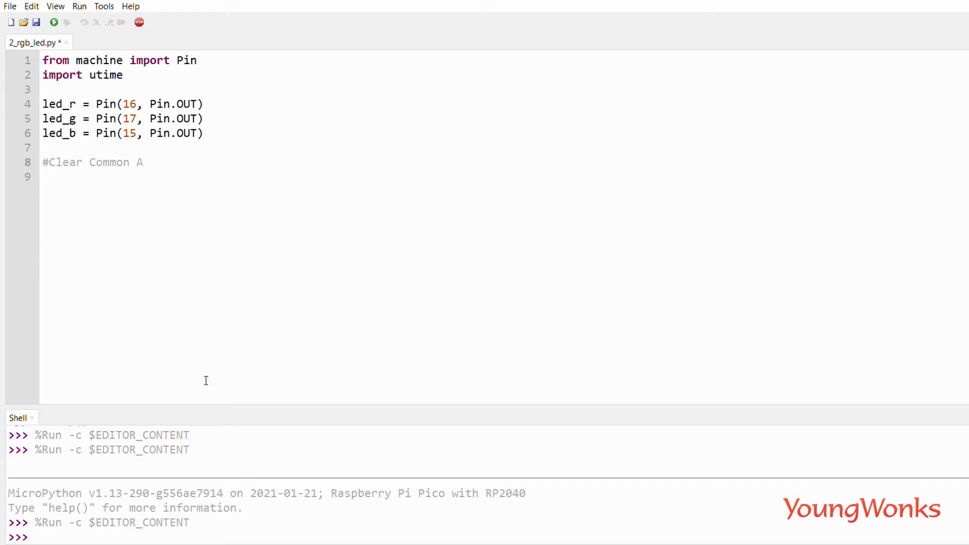
pyautogui.write('node RGB L')
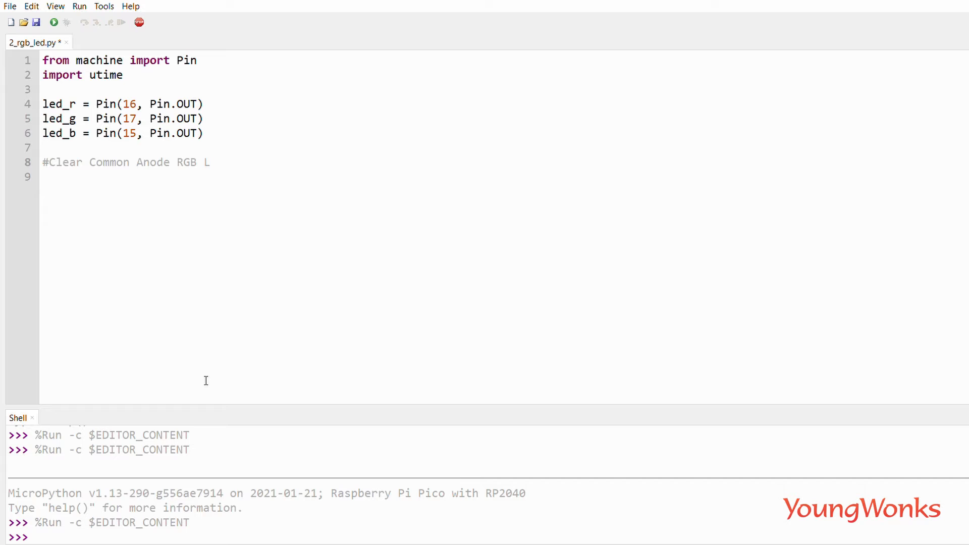
pyautogui.write('ED')
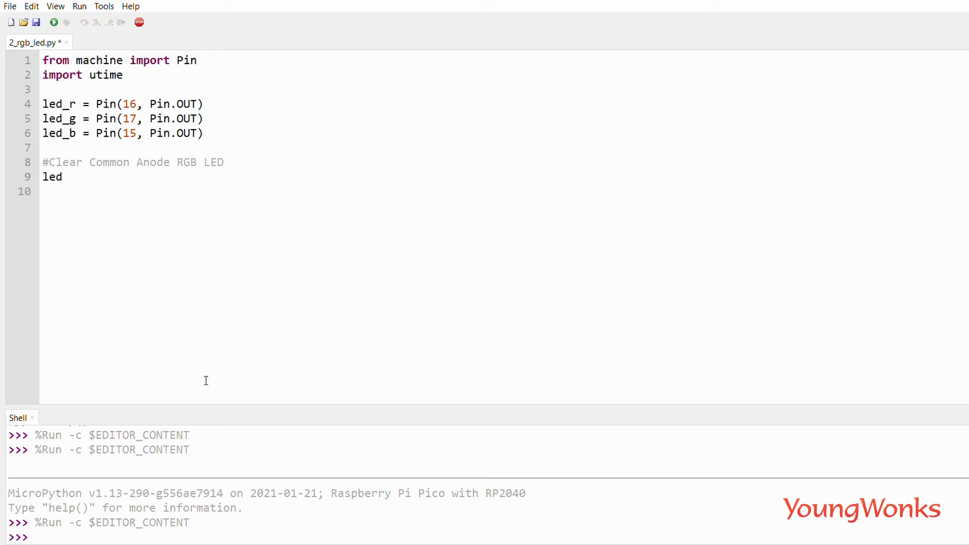
# Step: Set led_r, led_g and led_b to value(1) on separate lines
pyautogui.write('_r.value(1)')
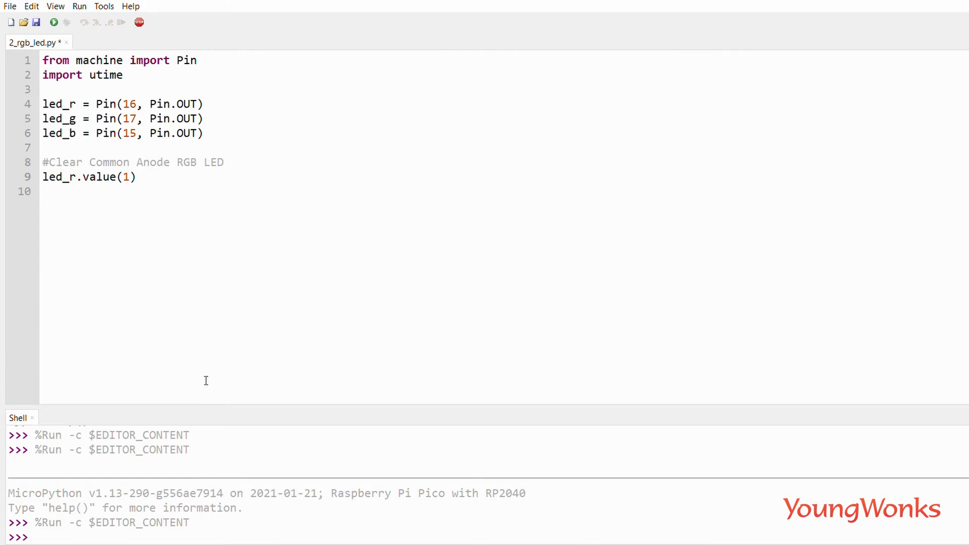
pyautogui.write('led_g.')
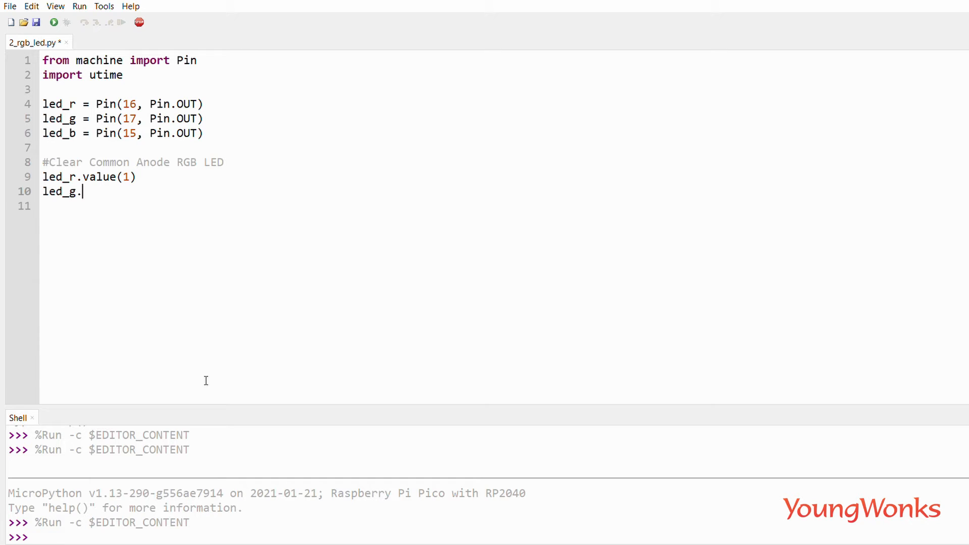
pyautogui.write('value(1)')
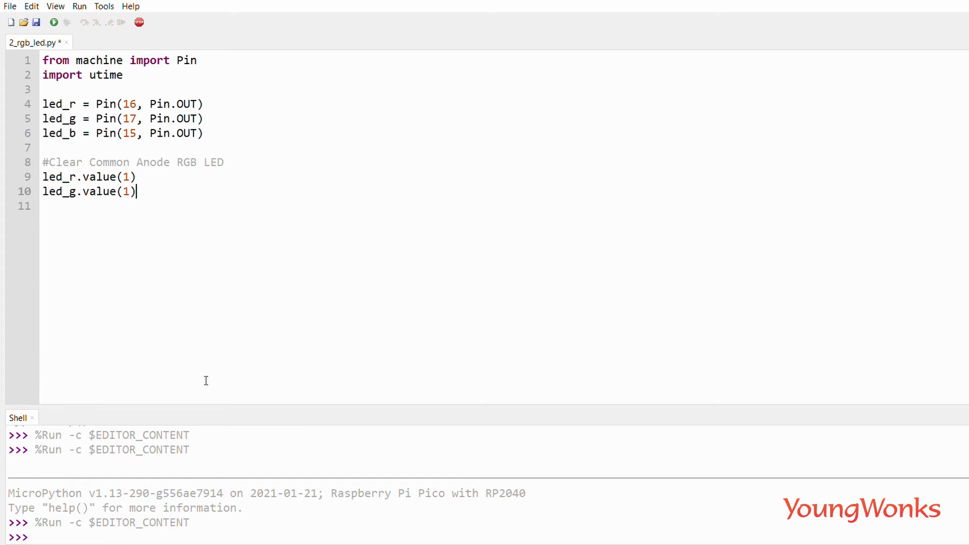
pyautogui.write('led_b.v')
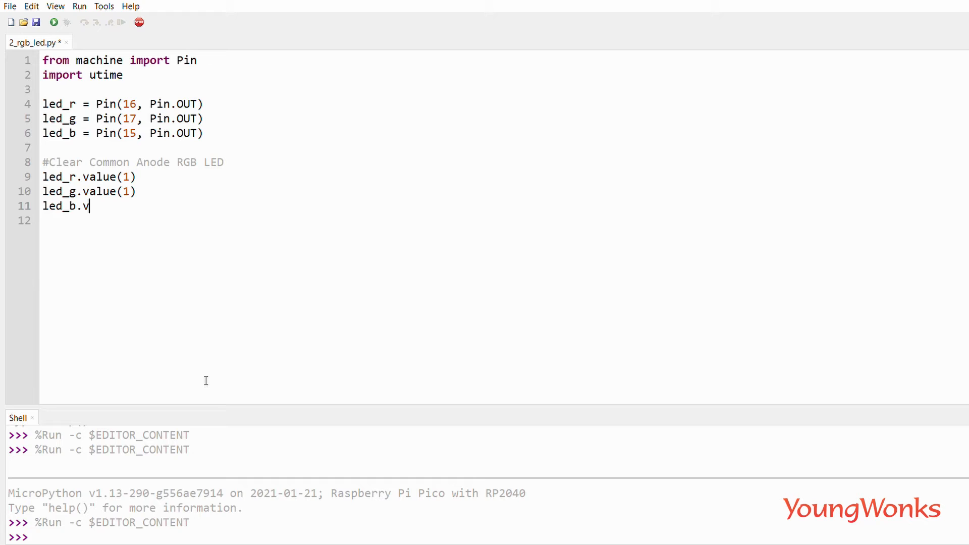
pyautogui.write('alue(1')
pyautogui.click(504, 220)
pyautogui.write('whil')
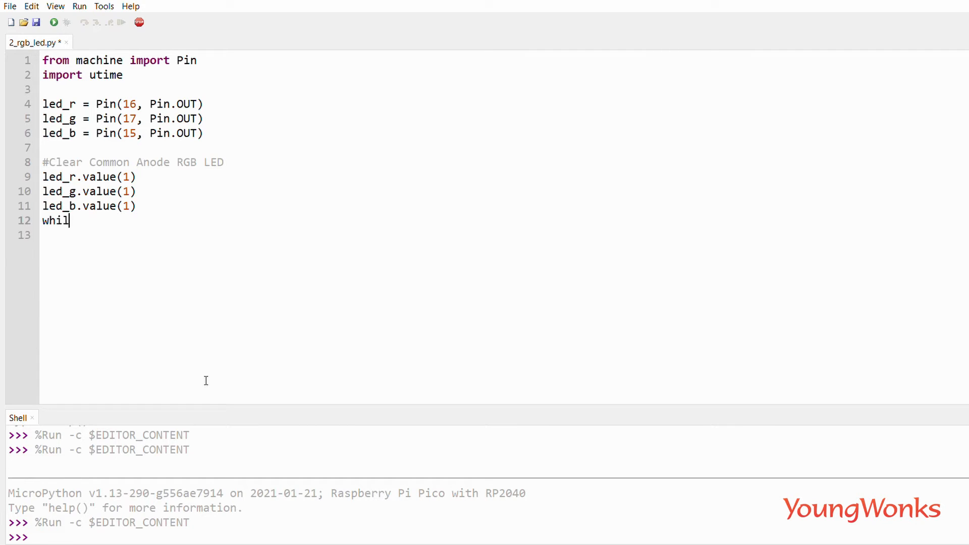
# Step: Add 'while True:' with led_r.toggle(), utime.sleep(1), and a second led_r.toggle()
pyautogui.write('e True:')
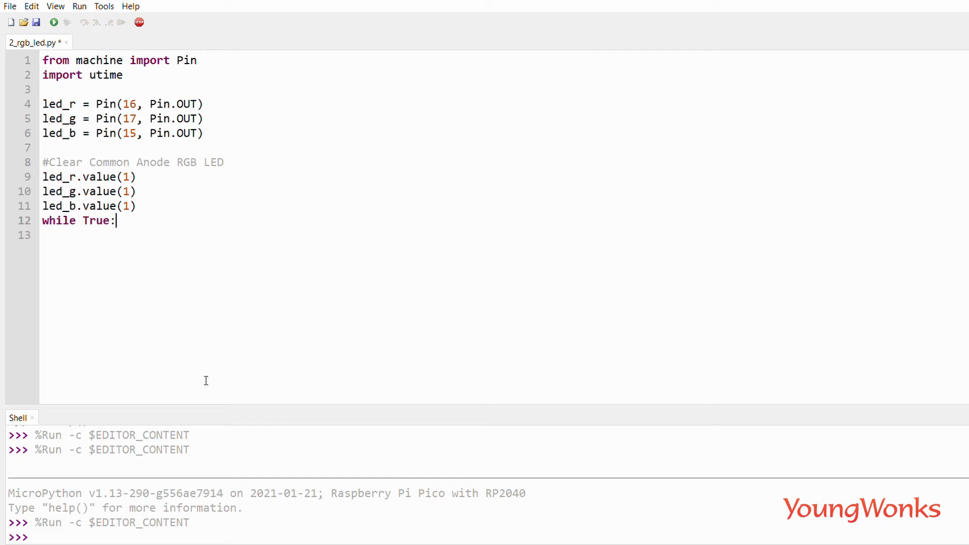
pyautogui.write('led_r.')
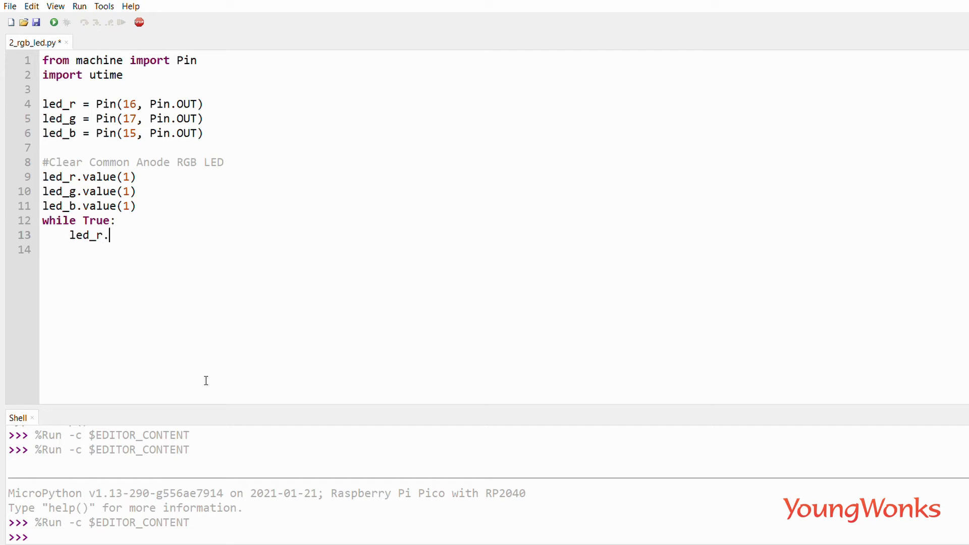
pyautogui.write('toggle(')
pyautogui.click(504, 250)
pyautogui.write('utim')
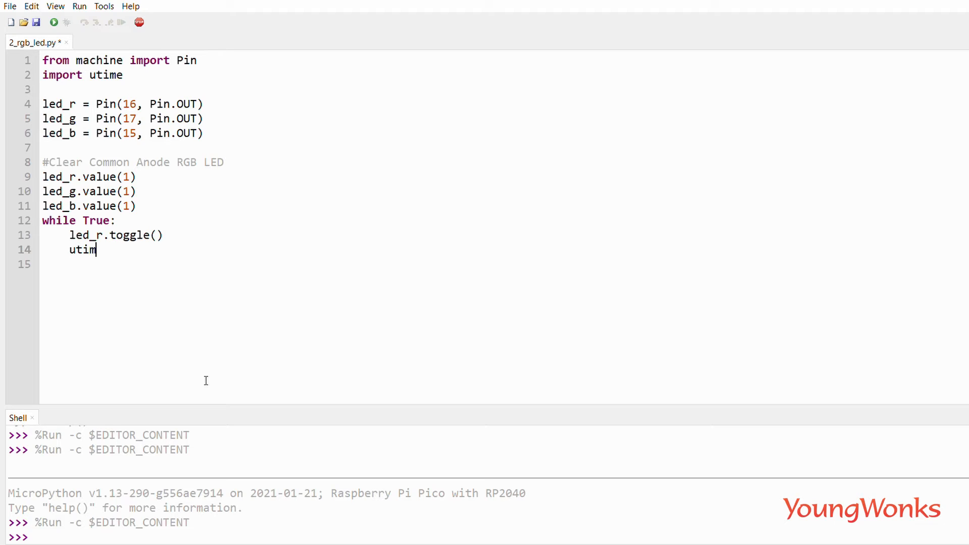
pyautogui.write('e.slee')
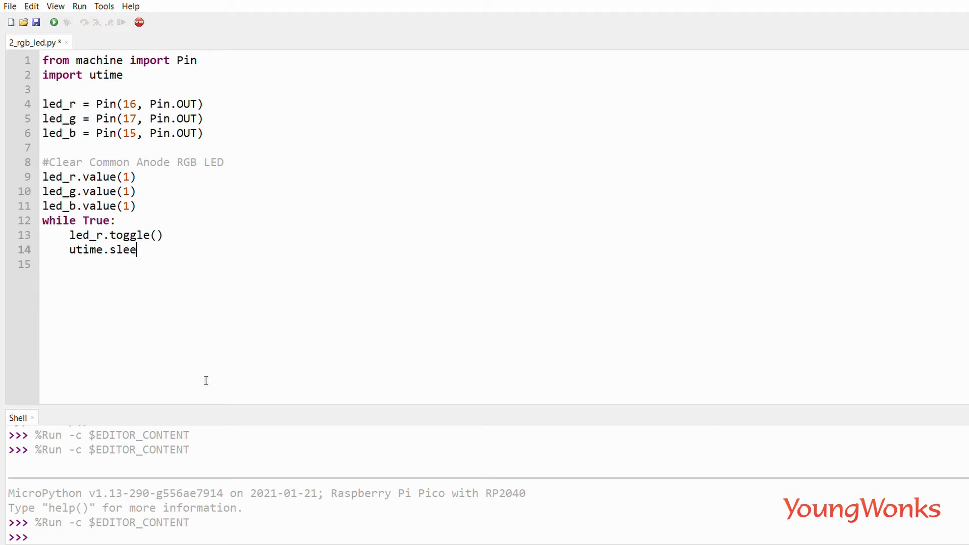
pyautogui.write('p(1)')
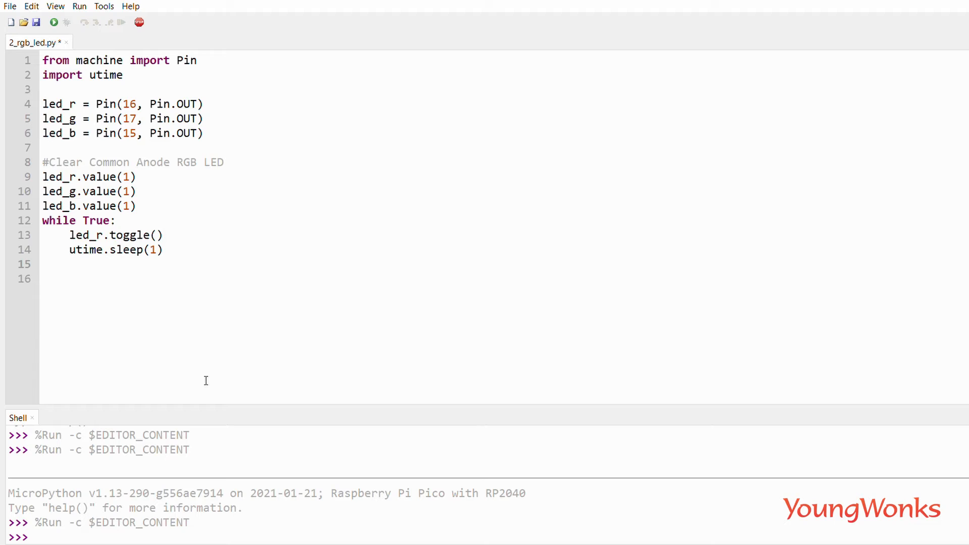
pyautogui.write('led_r.')
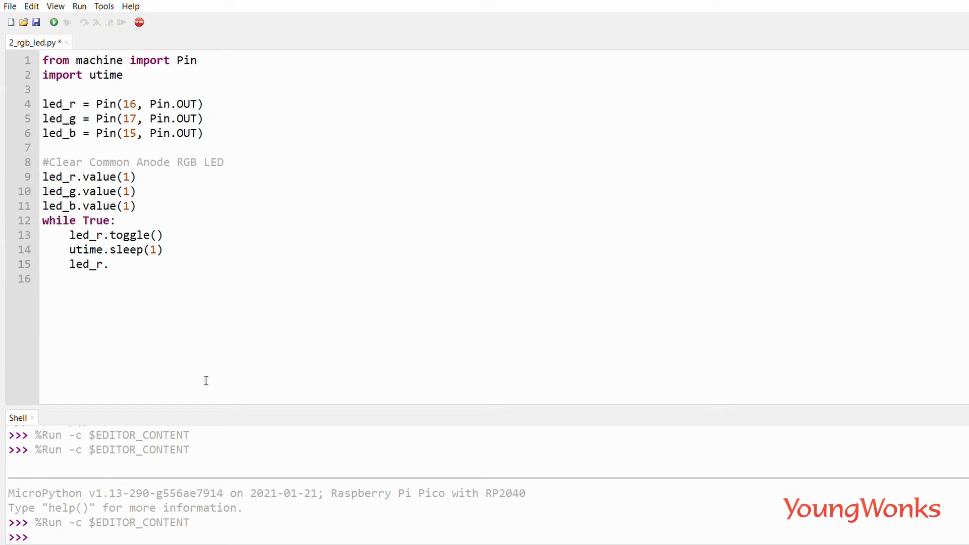
pyautogui.write('toggle()')
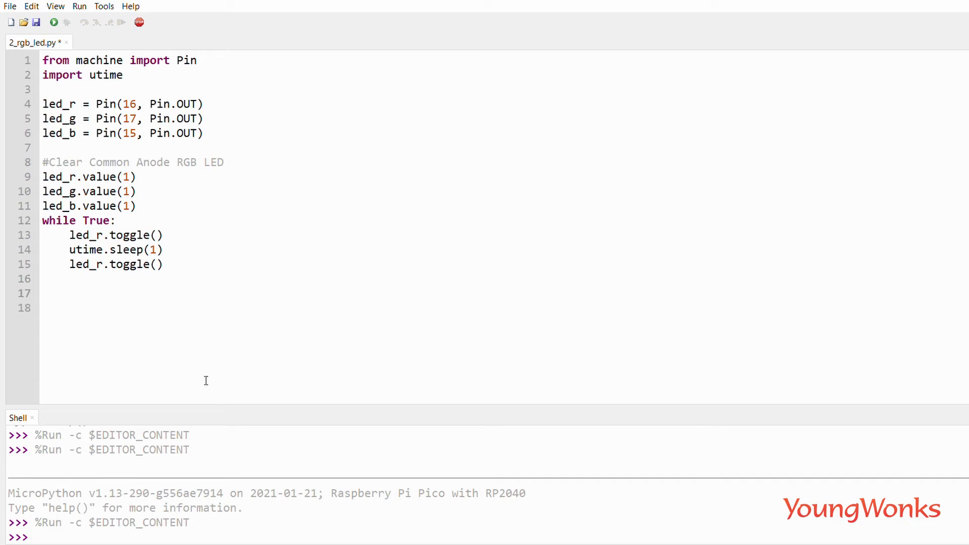
# Step: Add the green block: led_g.toggle(), utime.sleep(1), led_g.toggle()
pyautogui.write('led_g.t')
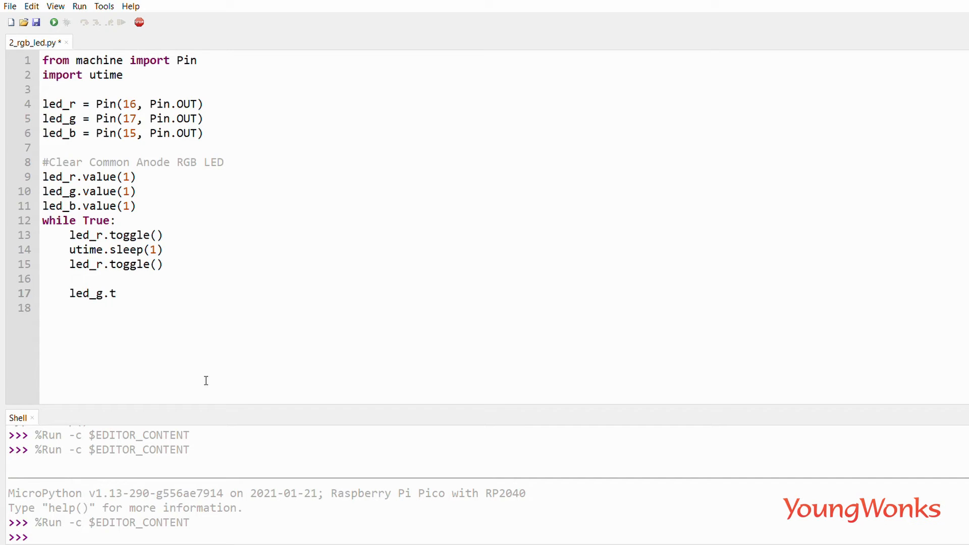
pyautogui.write('oggle')
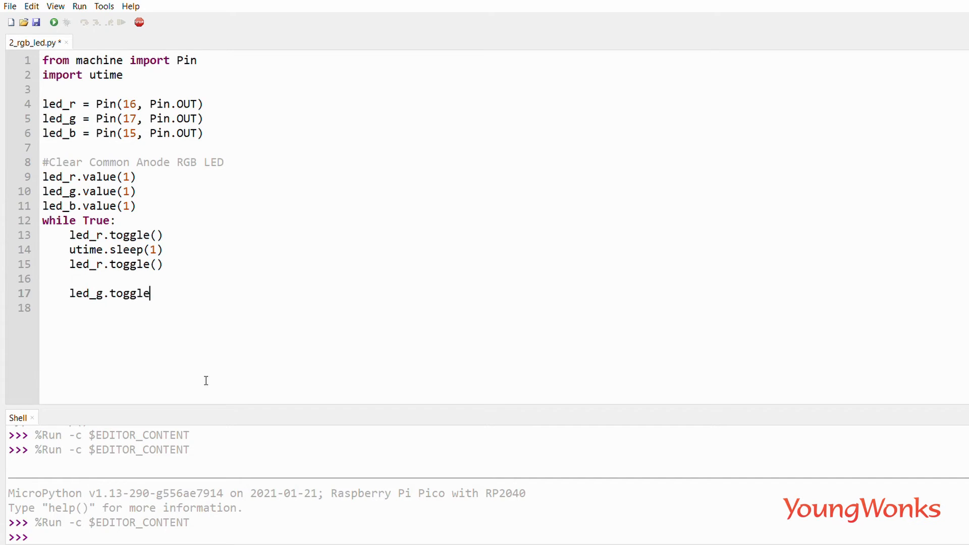
pyautogui.write('()')
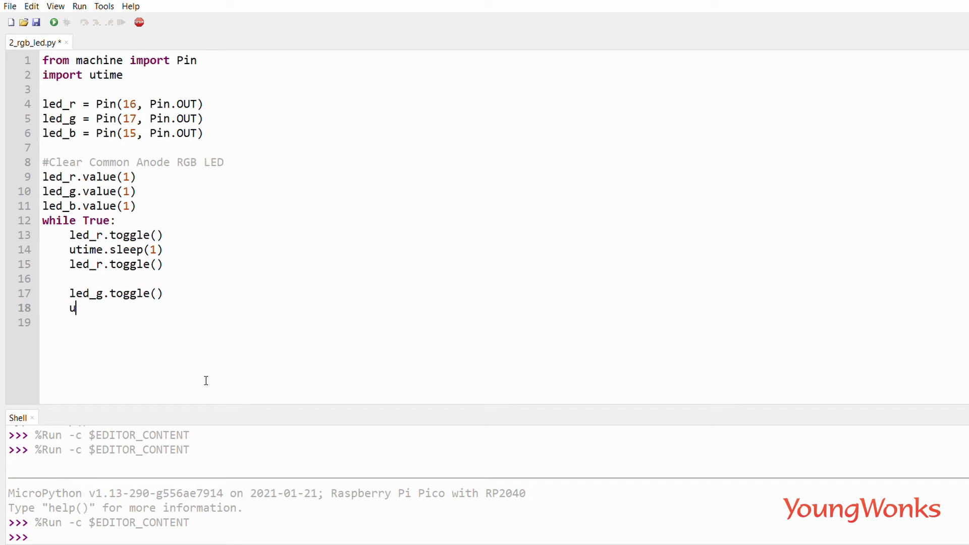
pyautogui.write('time.sl')
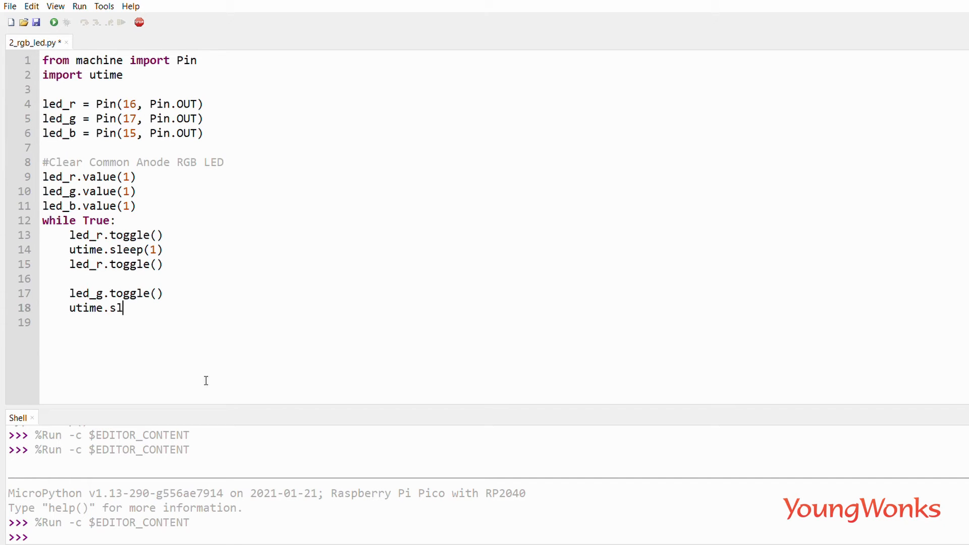
pyautogui.write('eep(1)')
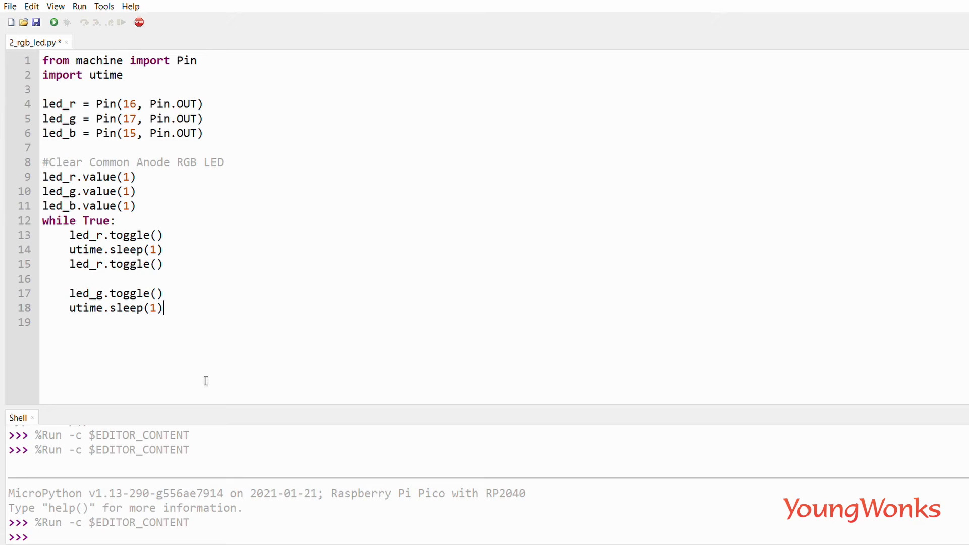
pyautogui.write('le')
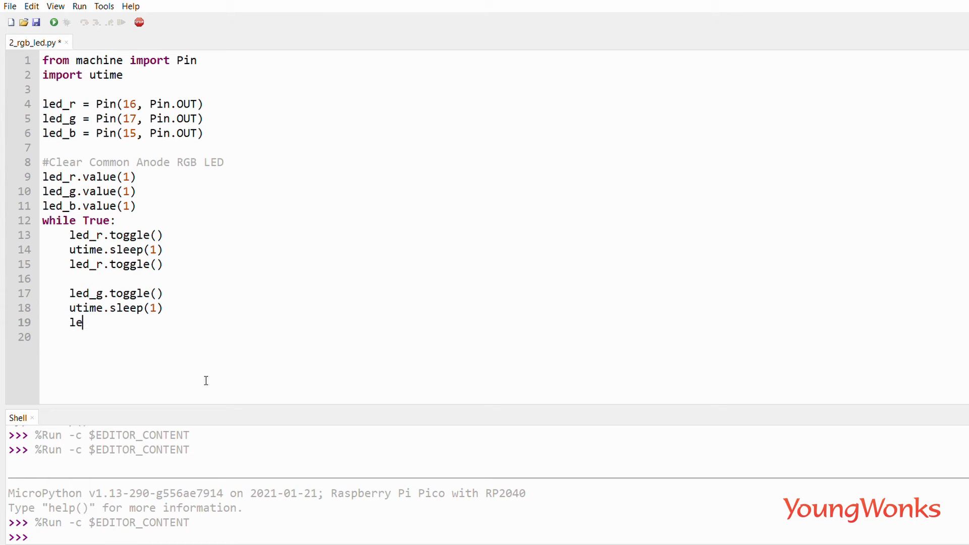
pyautogui.write('d_g.to')
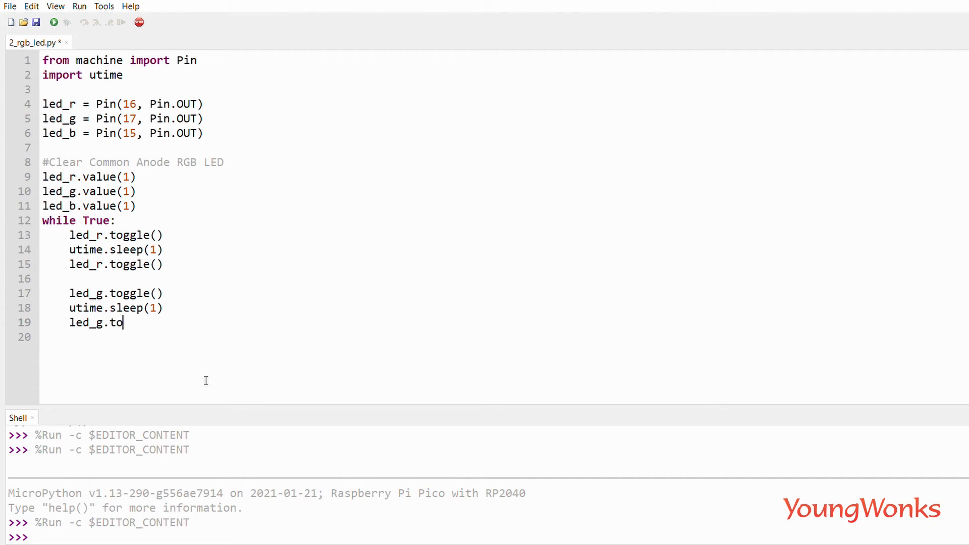
pyautogui.write('ggle()')
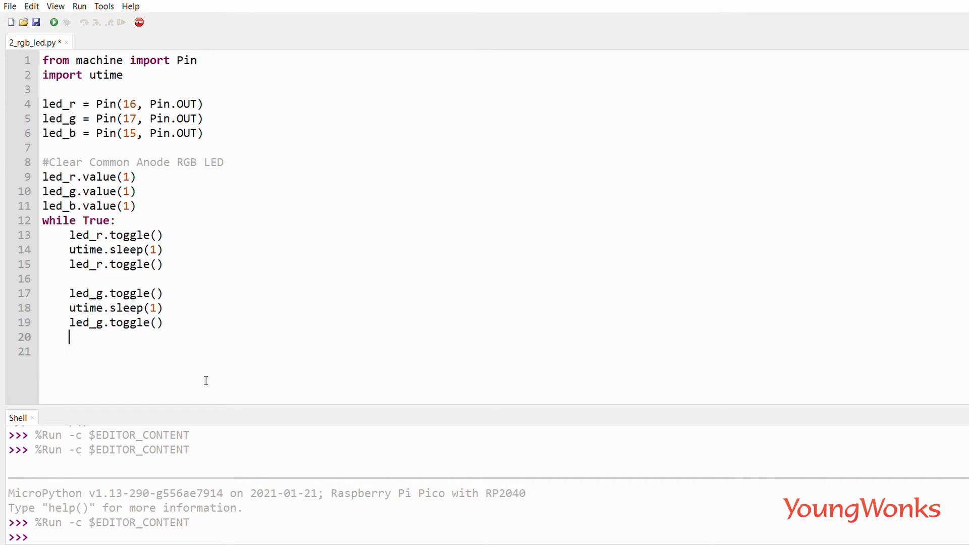
# Step: After a blank line, add led_b.toggle() and utime.sleep(1), starting the closing blue toggle
pyautogui.press('Return')
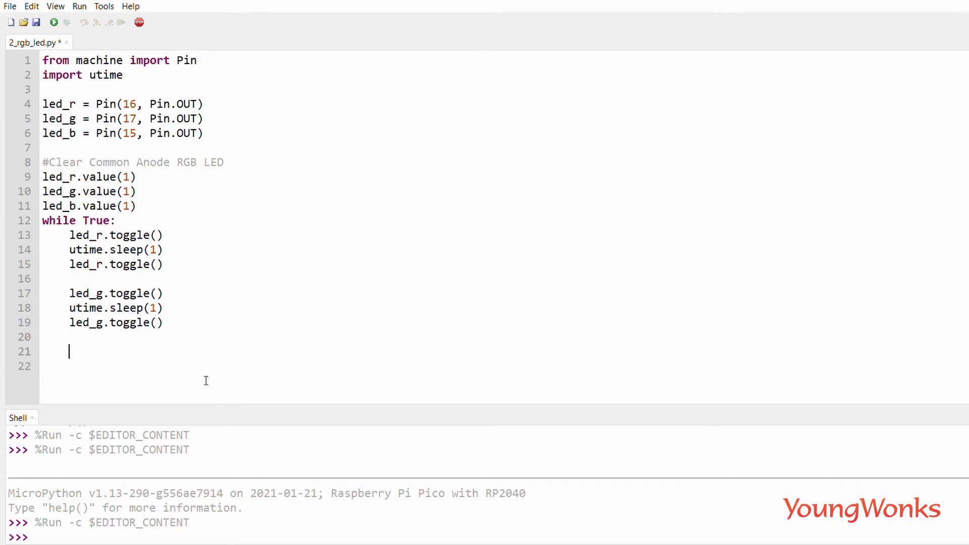
pyautogui.write('led_b.')
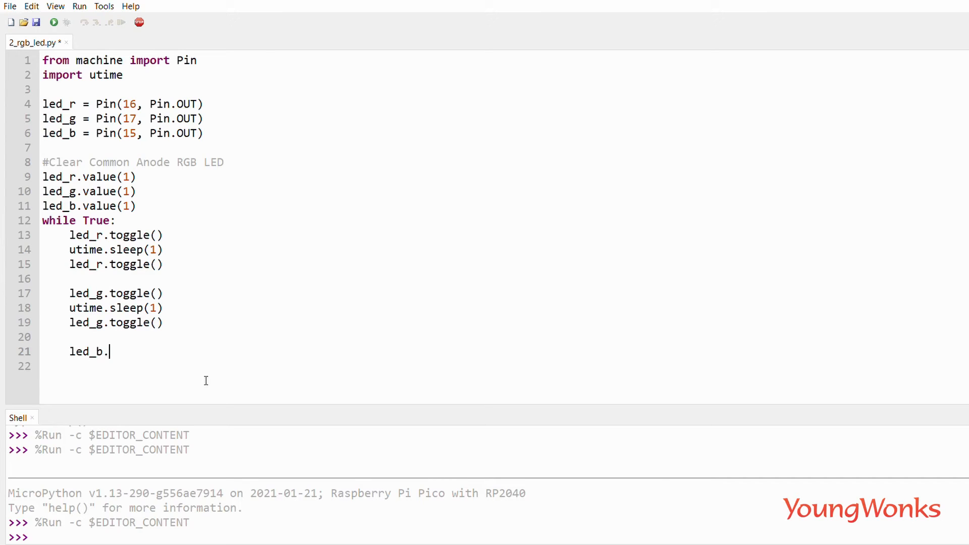
pyautogui.write('toggle(')
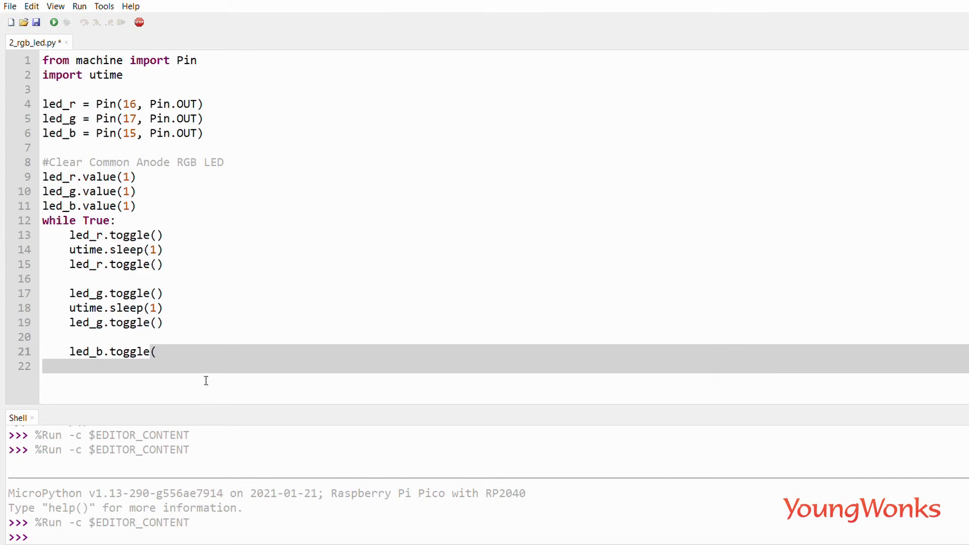
pyautogui.write(')')
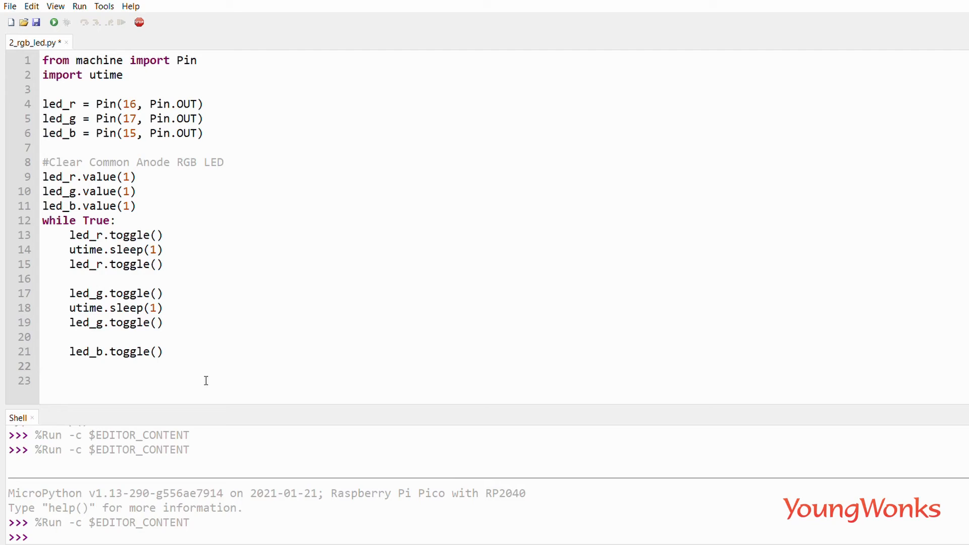
pyautogui.write('utime.')
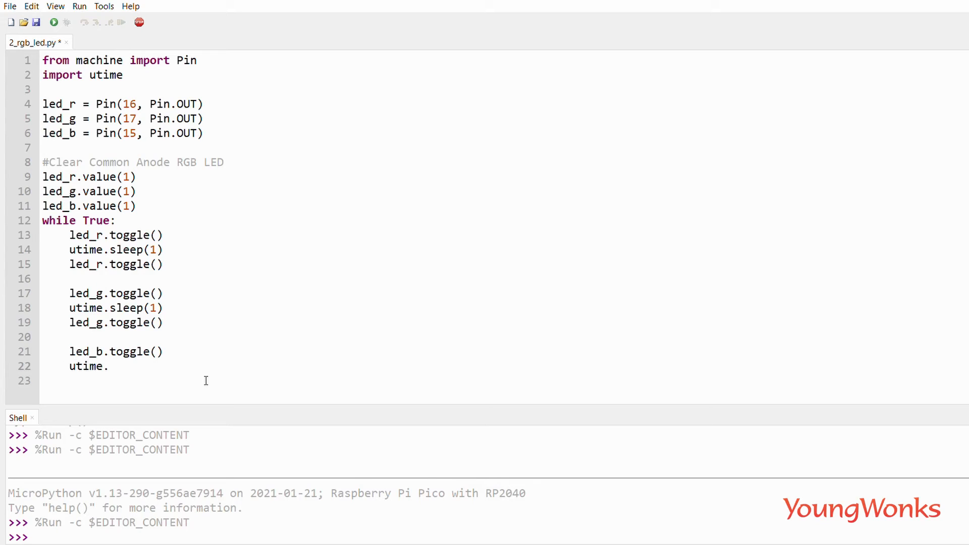
pyautogui.write('slee')
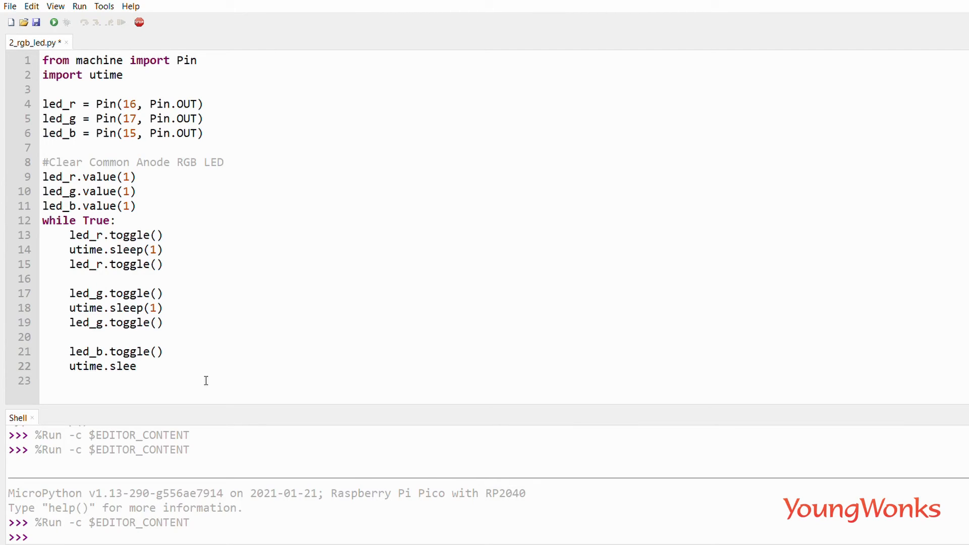
pyautogui.write('p(1)')
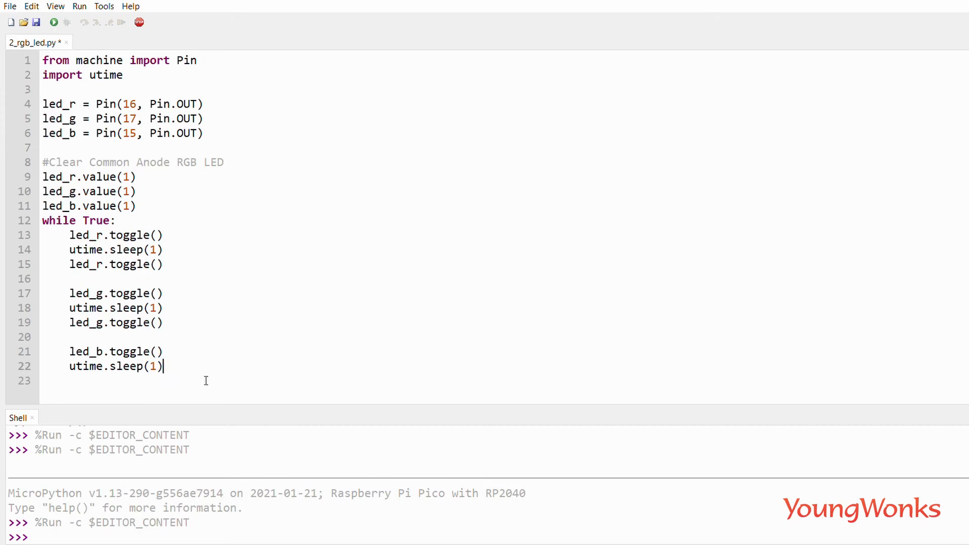
pyautogui.write('1')
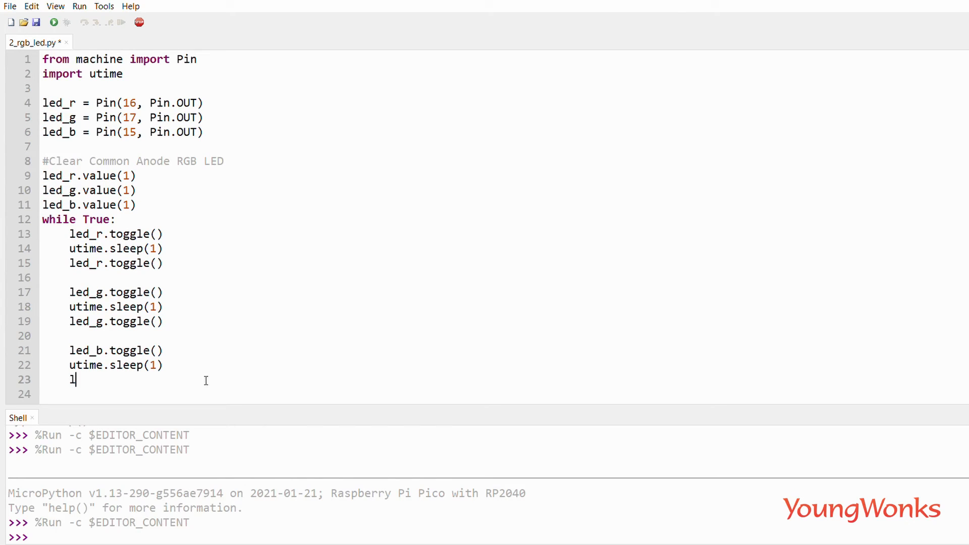
pyautogui.write('ed_b.to')
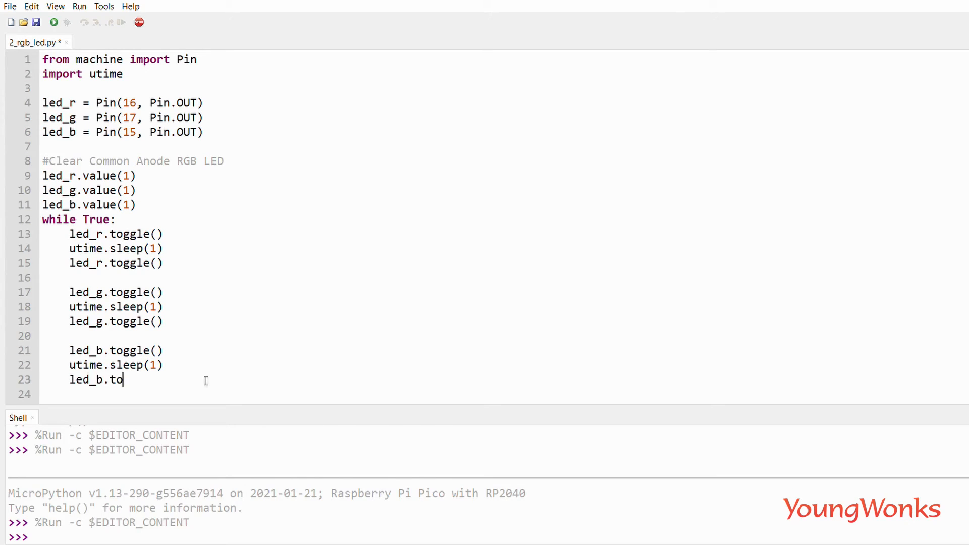
# Step: Finish the closing led_b.toggle(), add utime.sleep(1), and save the script
pyautogui.write('ggle(')
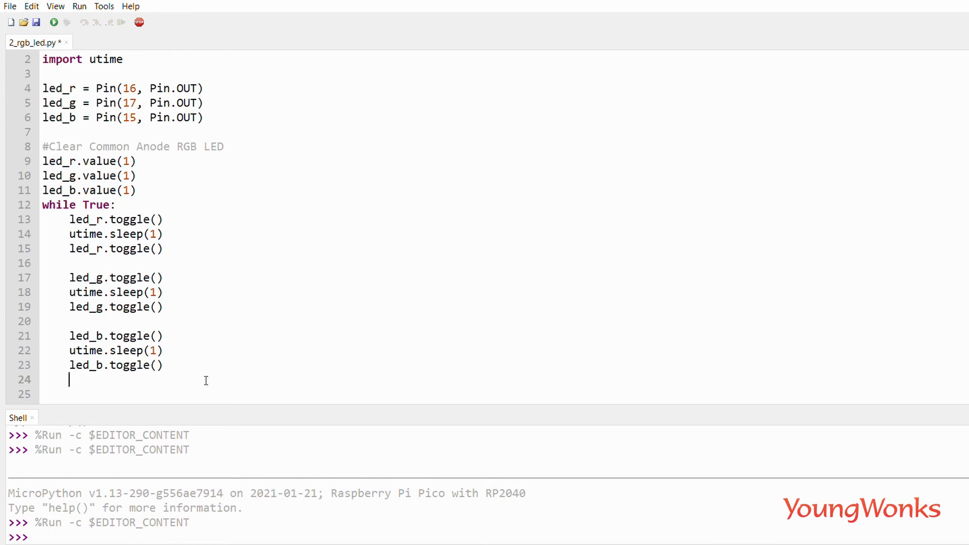
pyautogui.write('utime.')
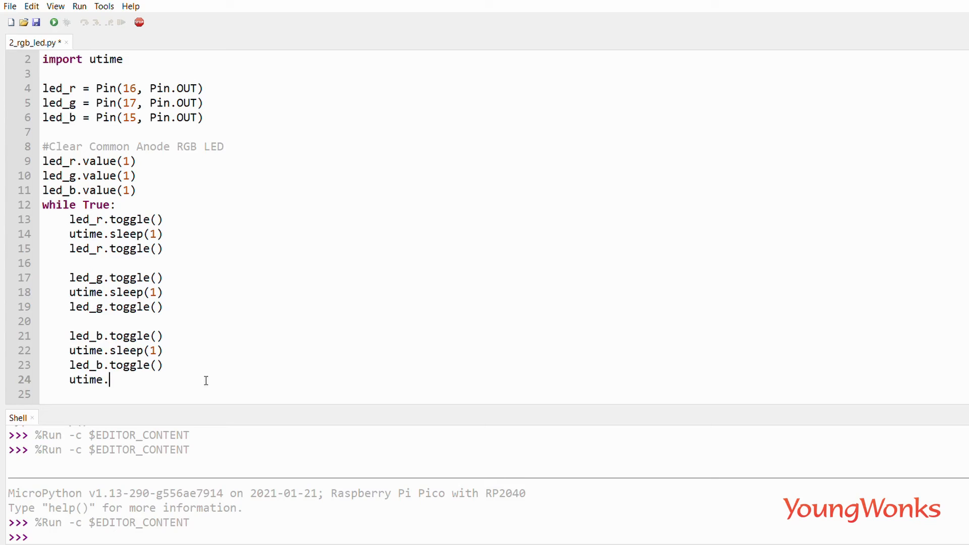
pyautogui.write('sleep(')
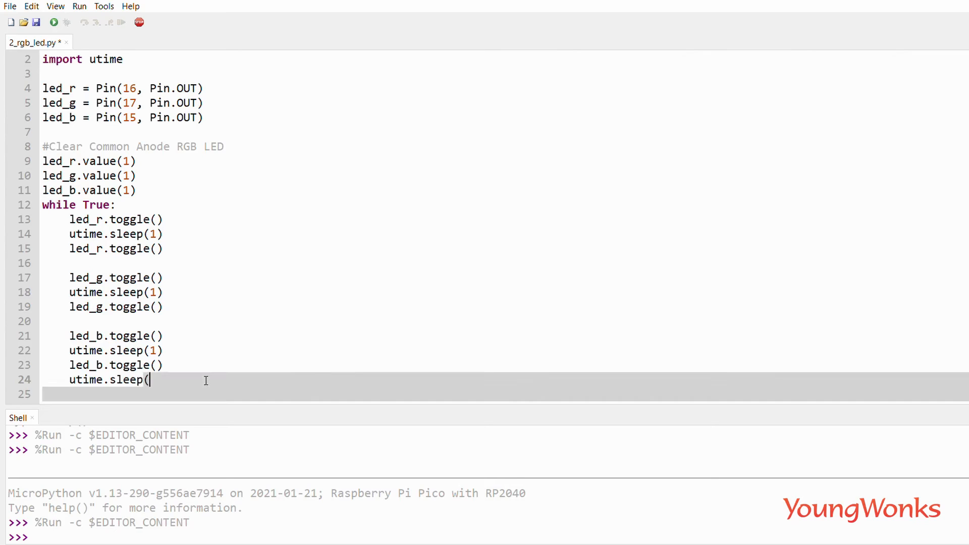
pyautogui.write('1)')
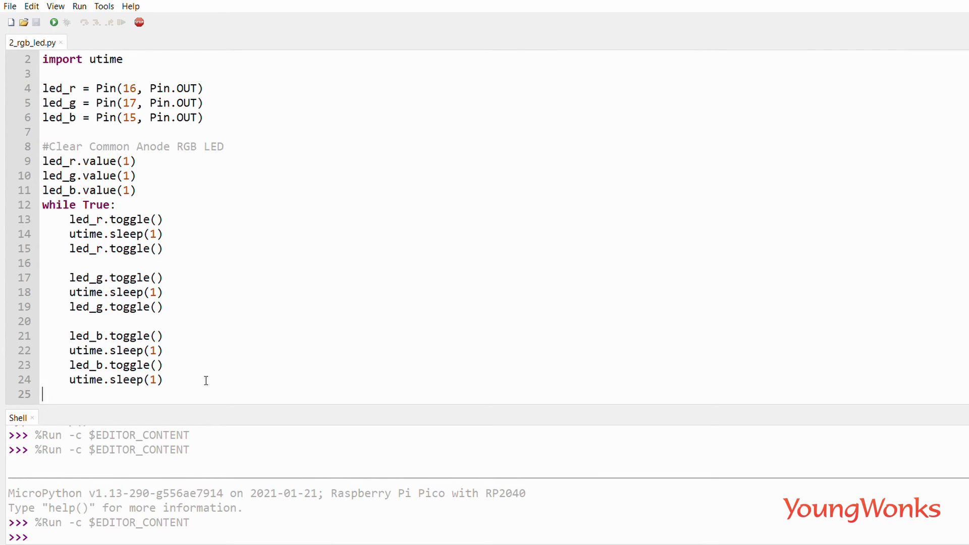